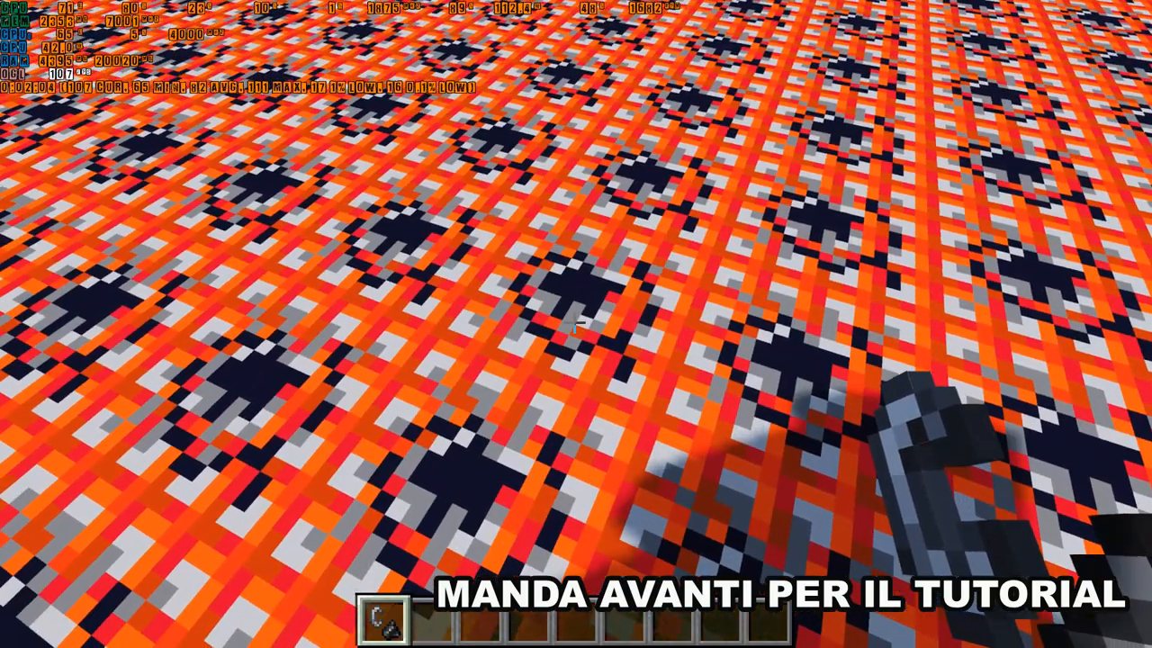
Look around the flat TNT world until the game closes with an out-of-memory crash.
click(576, 324)
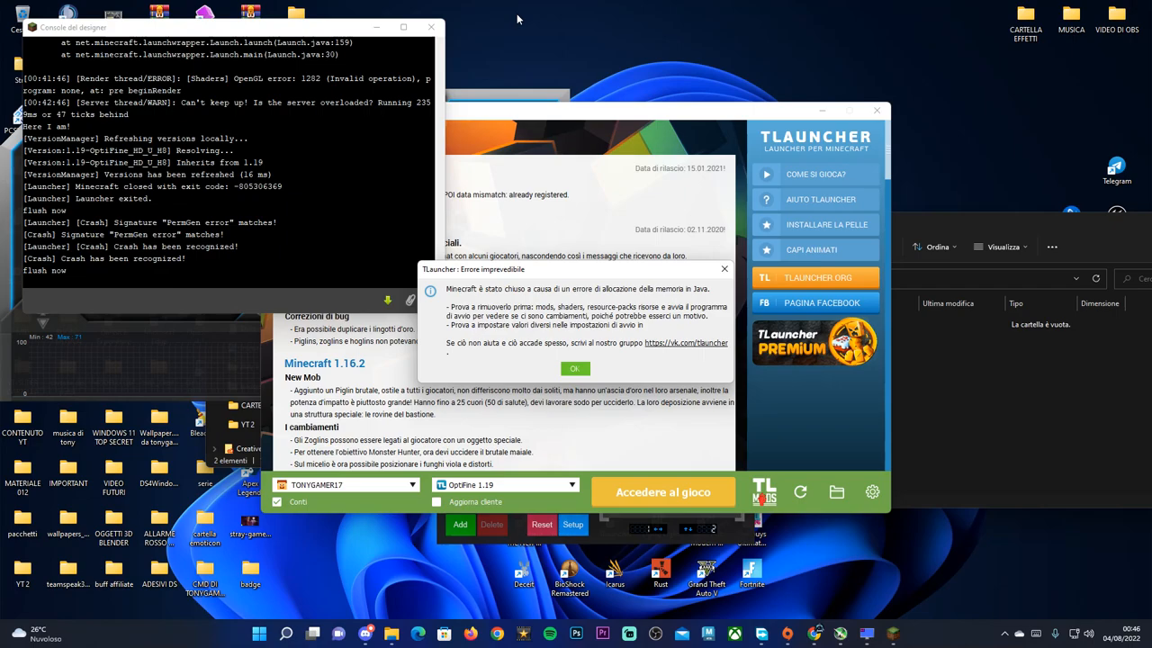
mouse_move(493, 15)
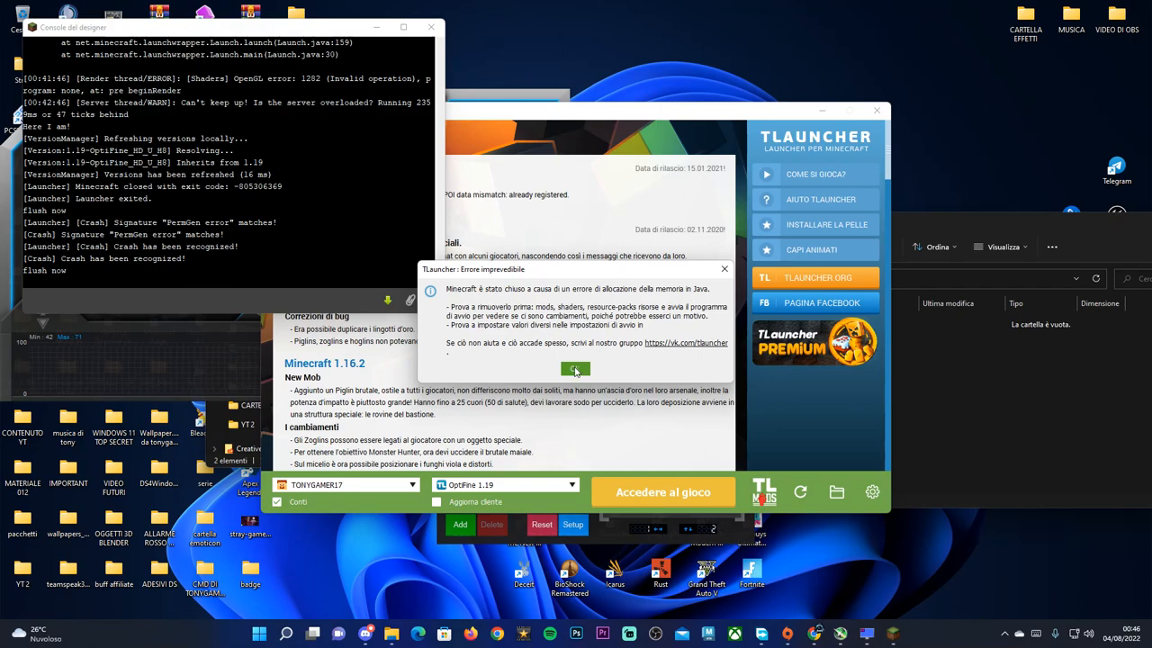
Dismiss the out-of-memory error dialog and close the TLauncher windows.
click(574, 369)
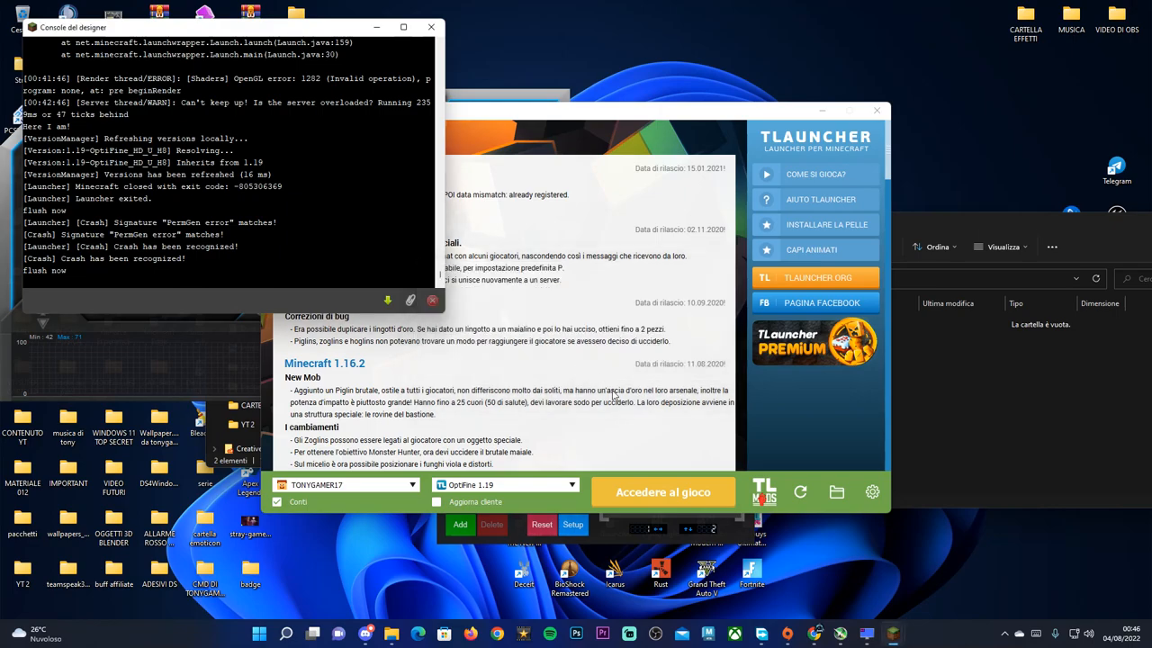
click(425, 25)
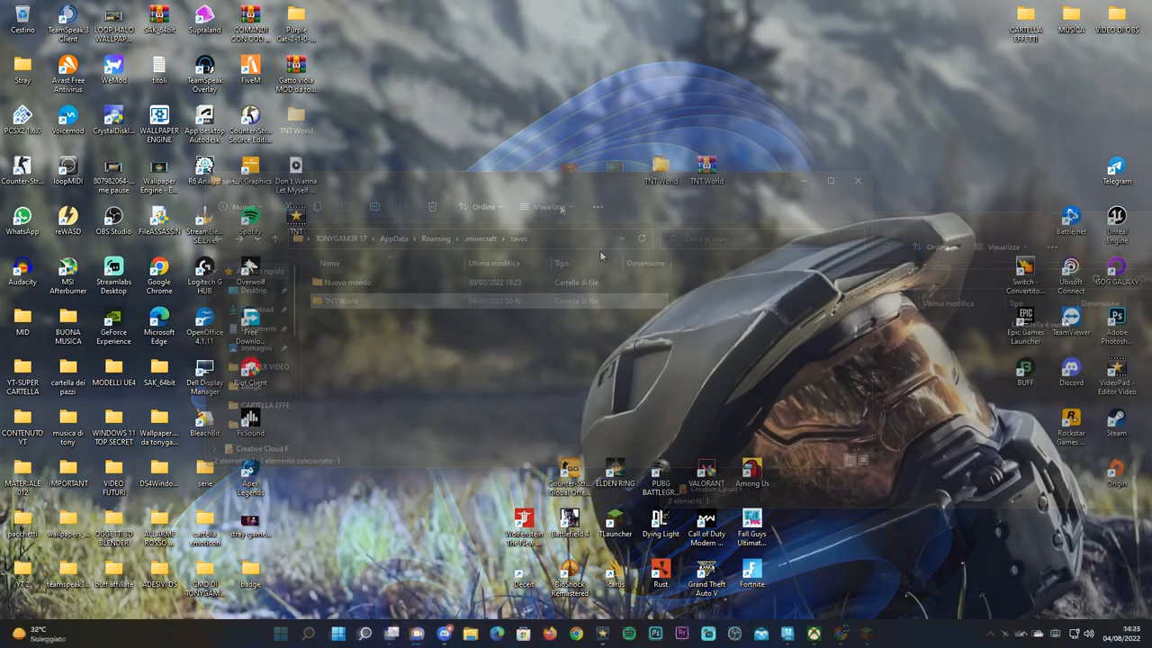
Extract the TNT World archive into a TNT World folder via Estrai in "TNT World\".
click(857, 180)
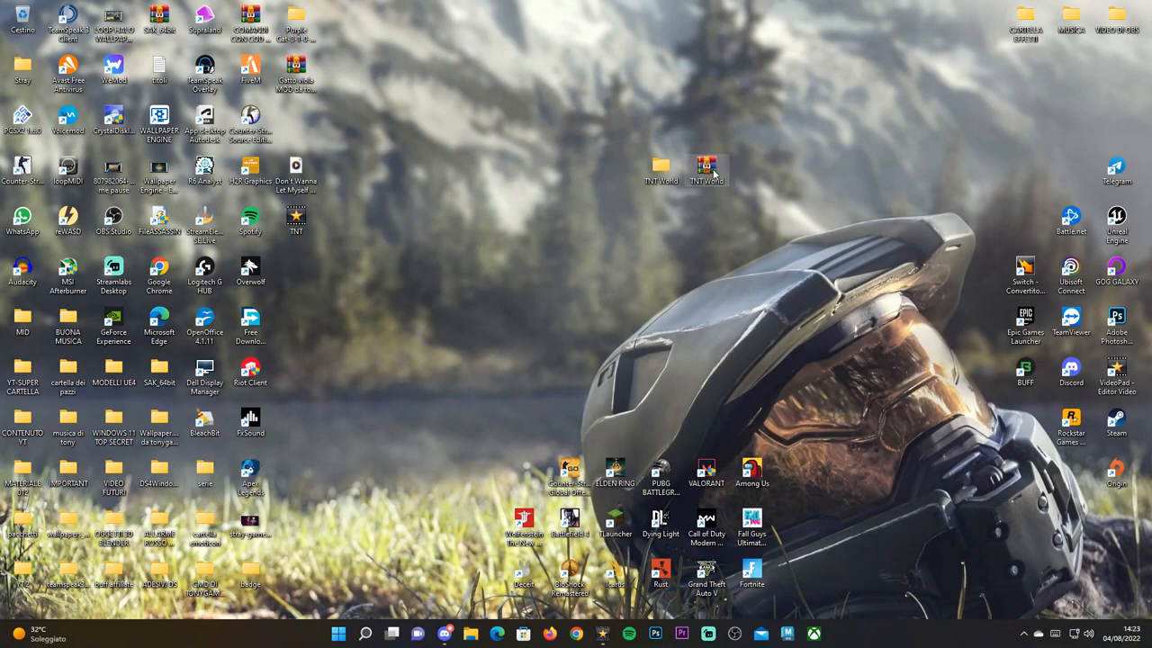
right_click(705, 171)
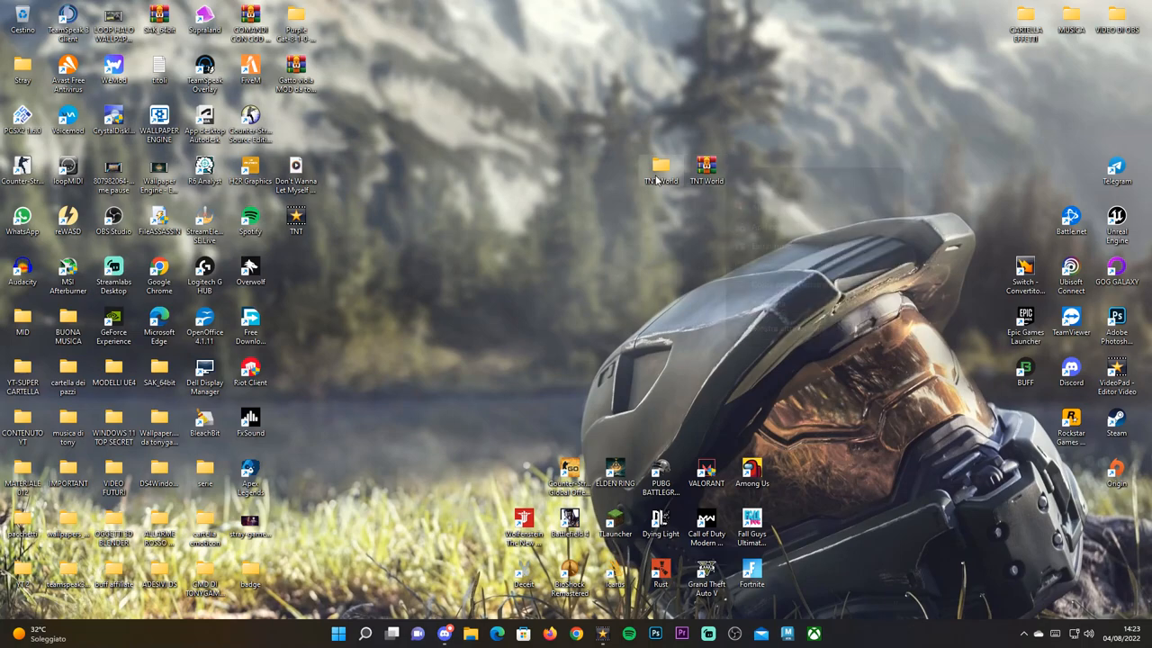
right_click(706, 171)
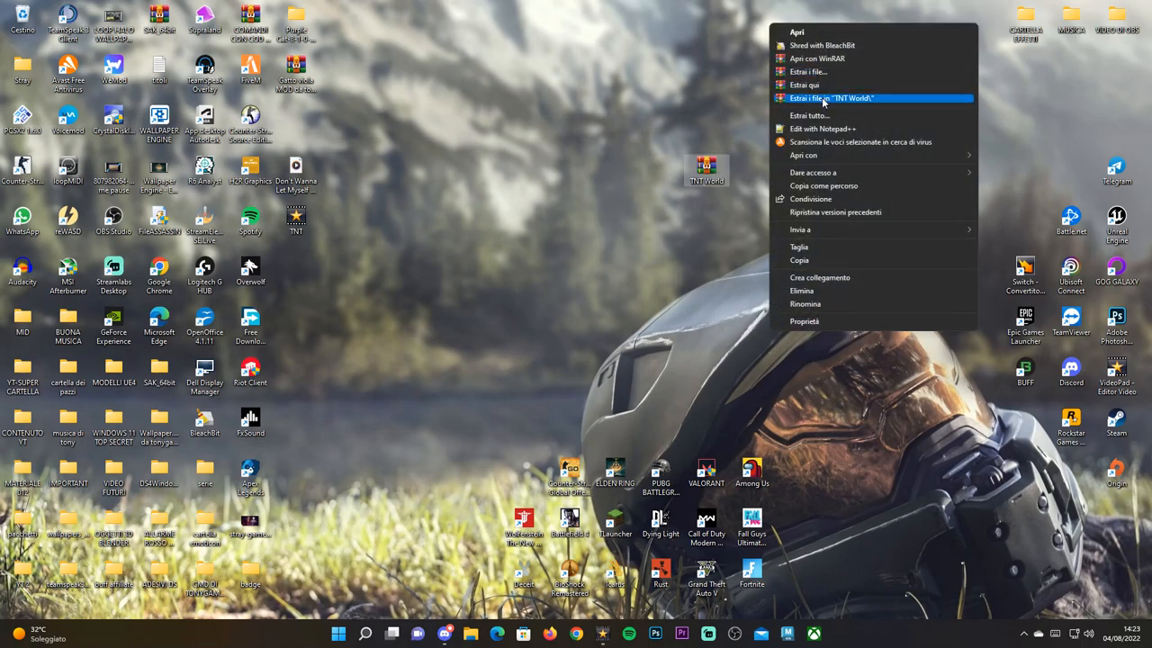
click(497, 162)
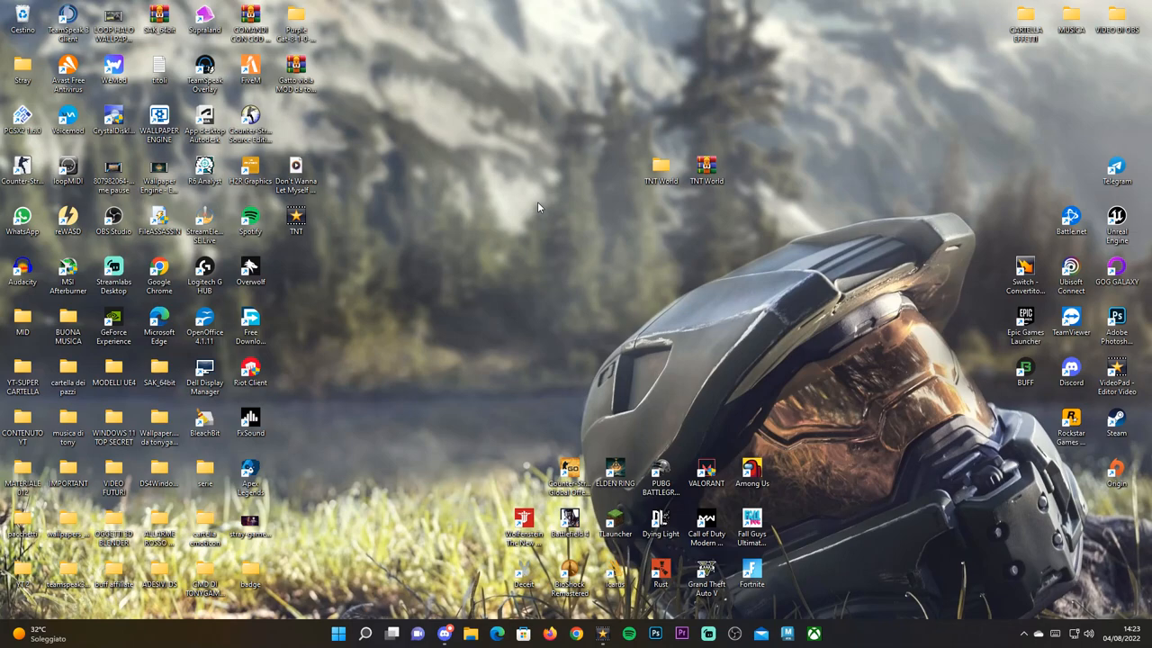
Reach Minecraft's data folder through the Run prompt with %appdata%.
key(Win+r)
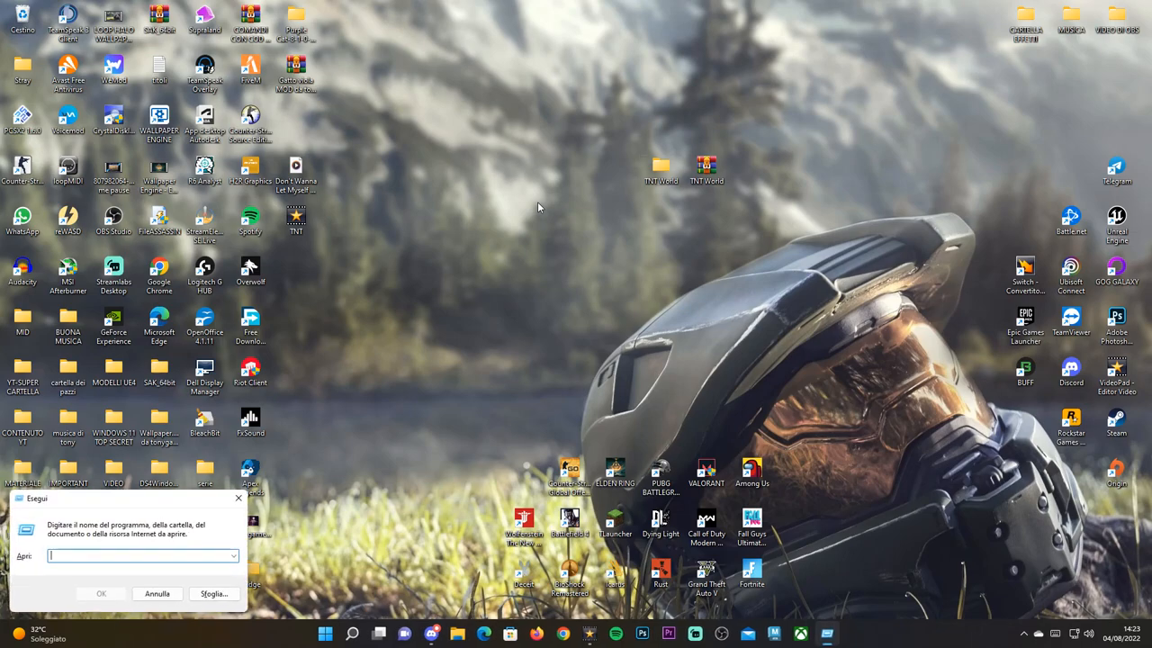
text(%A)
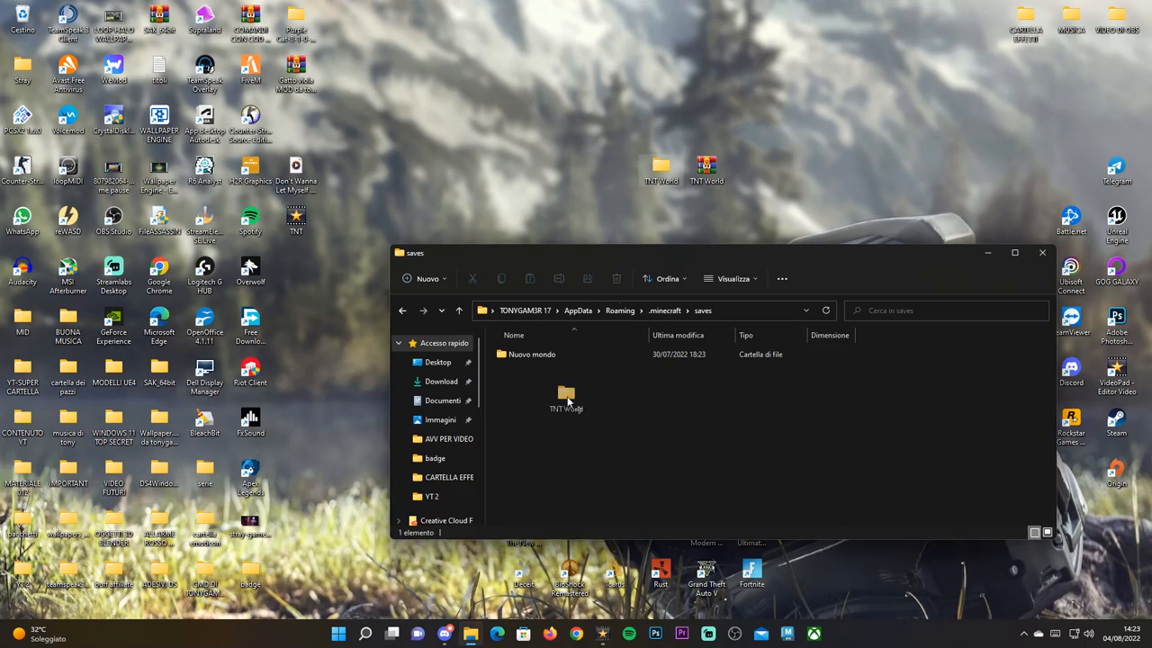
Place the TNT World save folder in the saves folder beside Nuovo mondo and close Explorer.
double_click(565, 397)
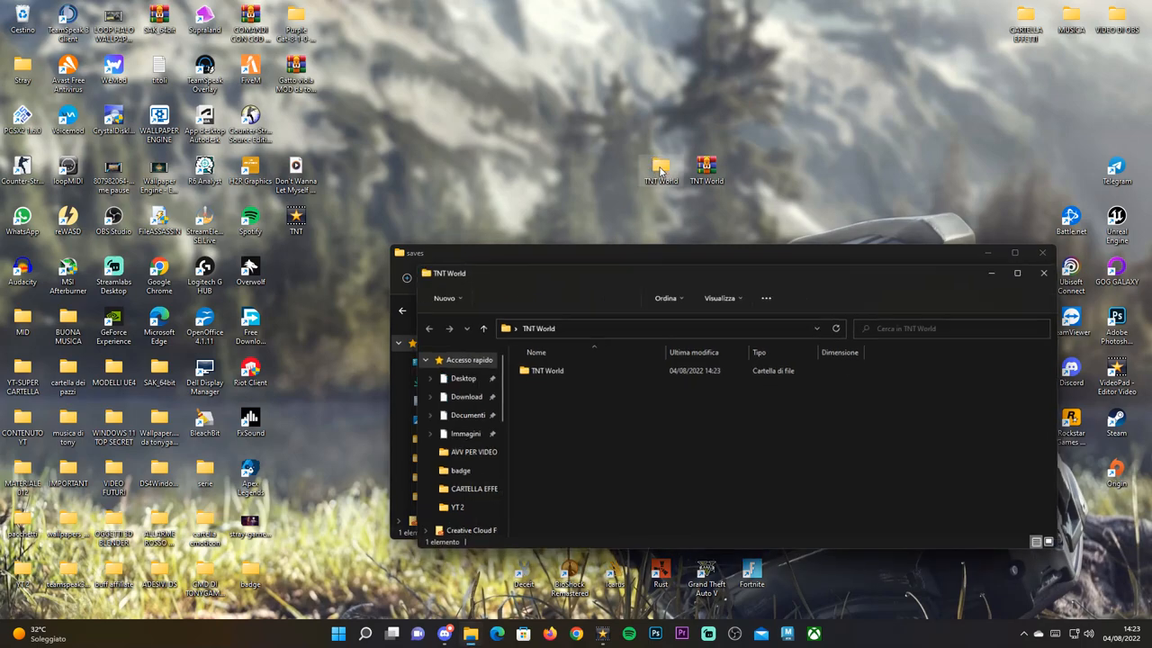
double_click(548, 371)
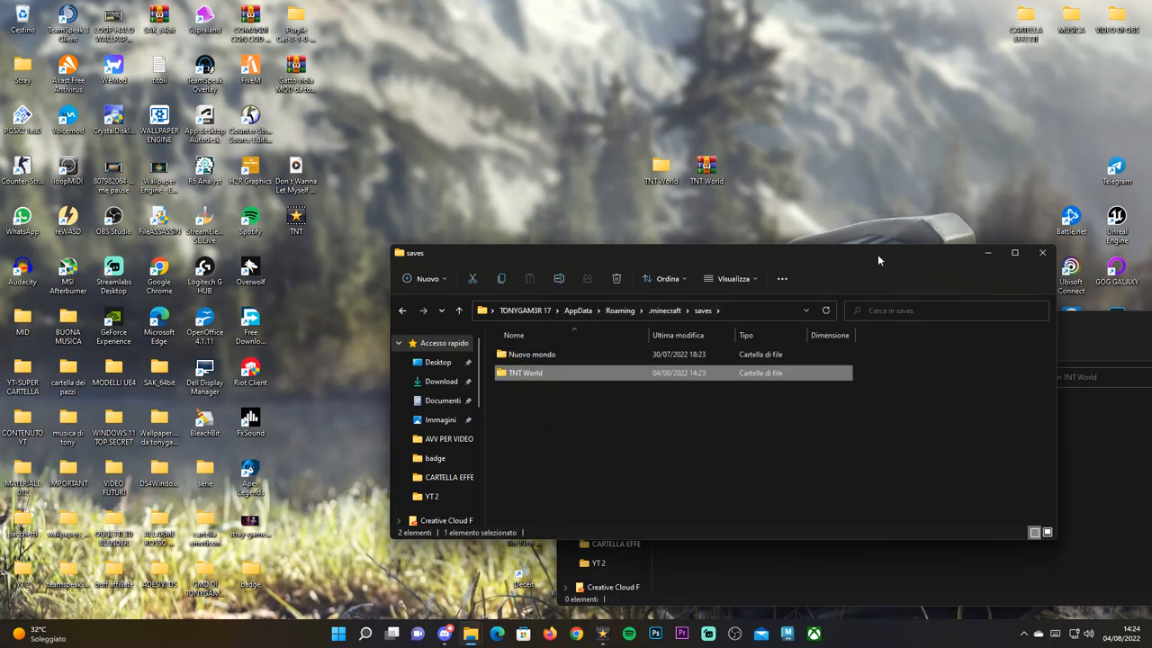
double_click(524, 372)
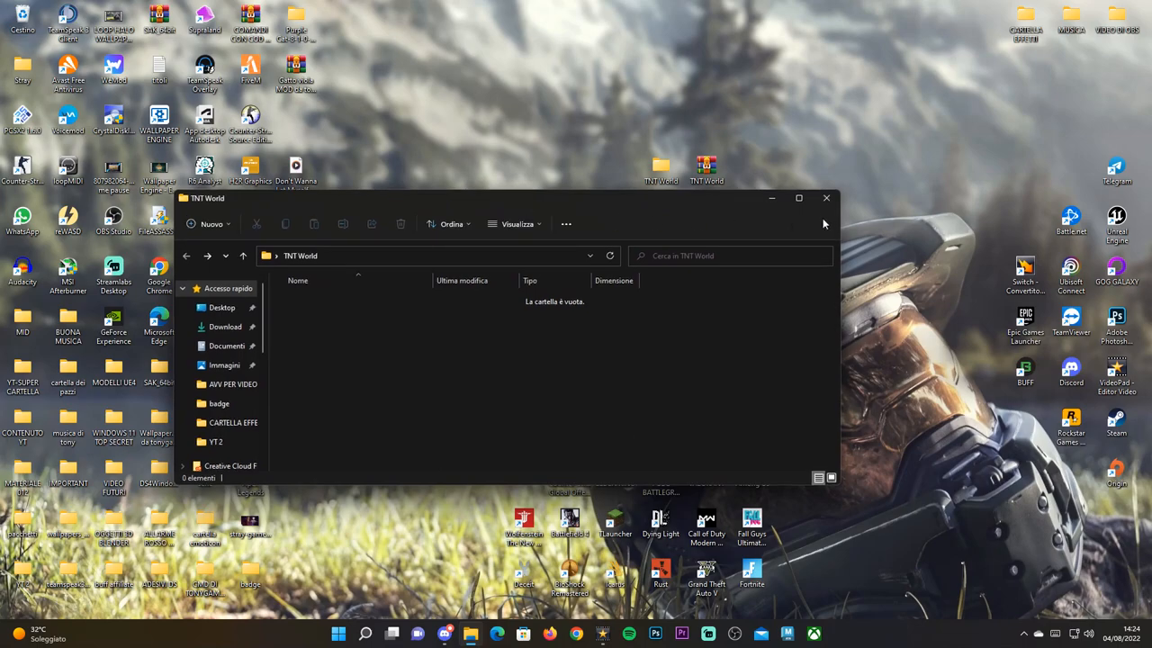
click(825, 196)
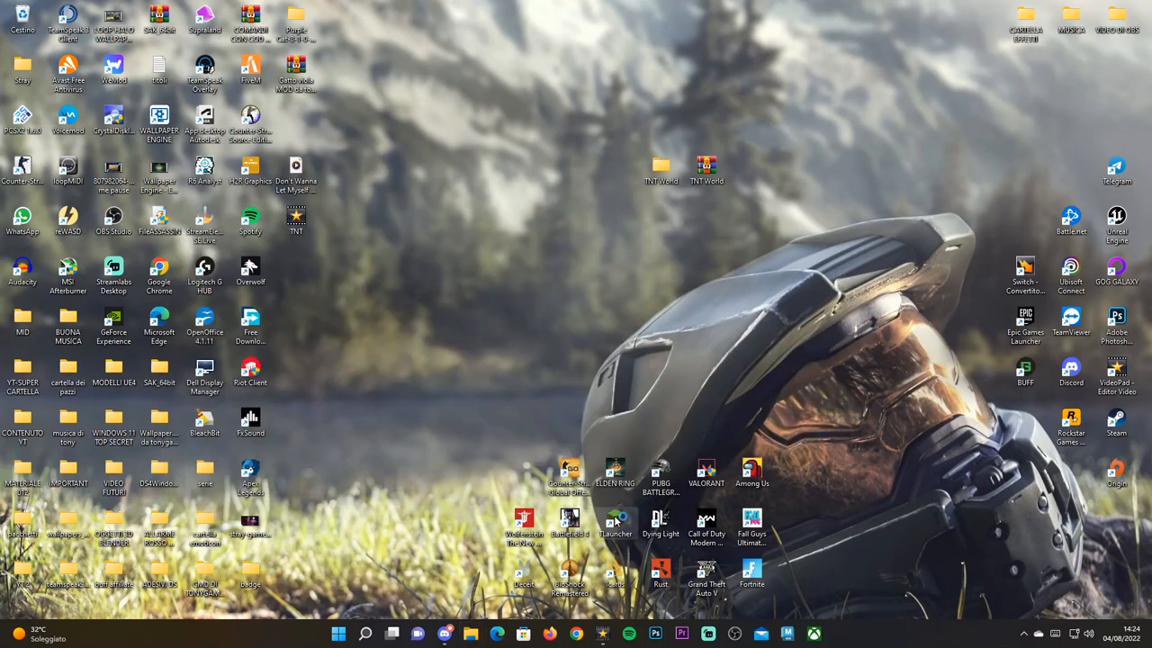
mouse_move(684, 346)
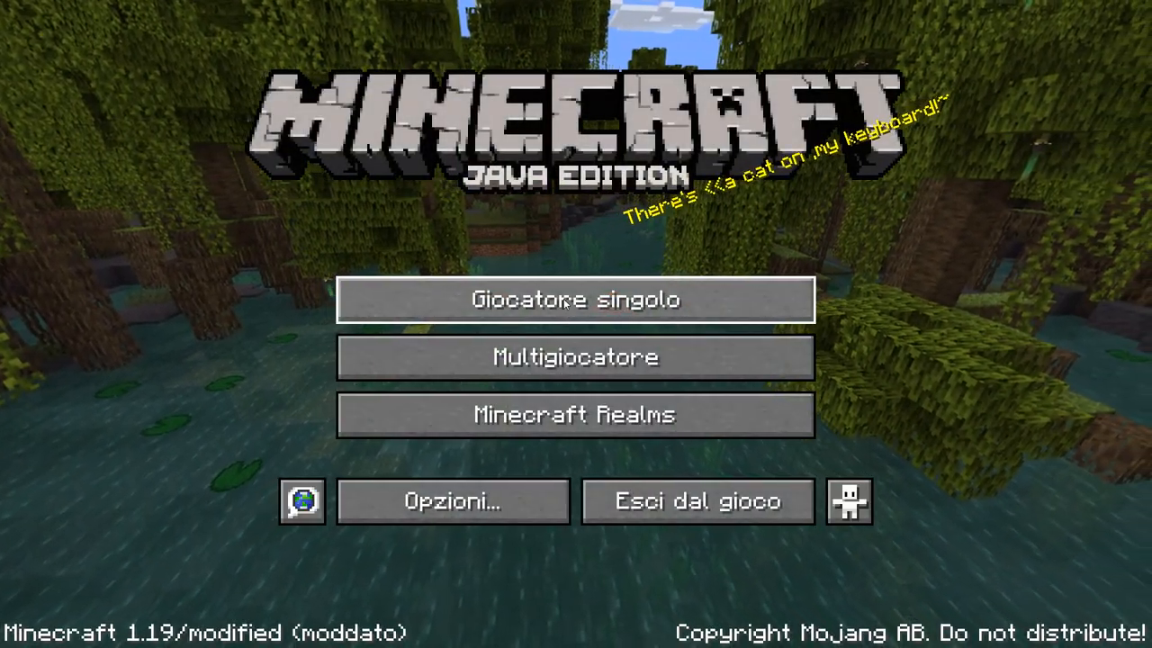
Go to the singleplayer world list with Giocatore singolo.
click(574, 299)
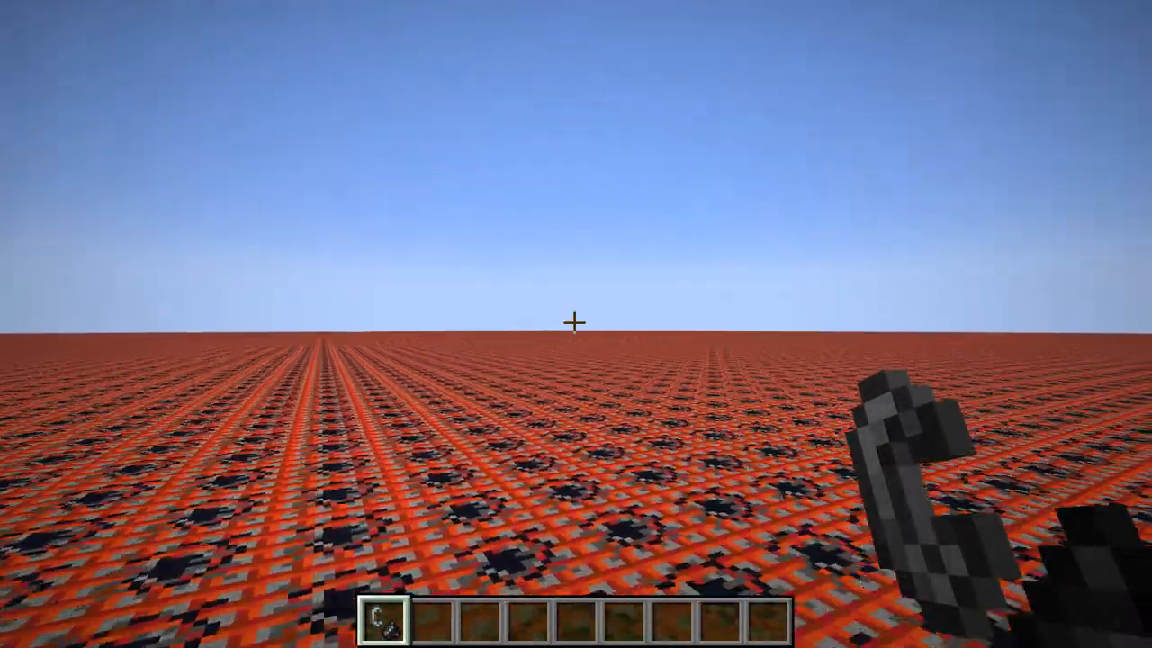
mouse_move(576, 324)
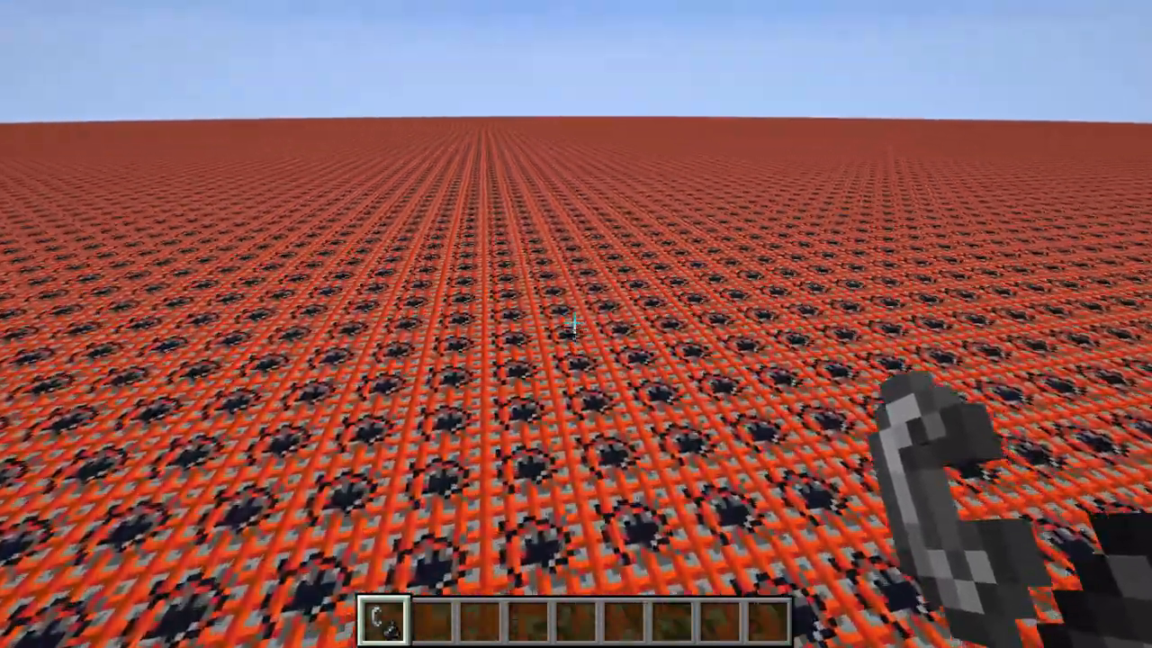
mouse_move(576, 324)
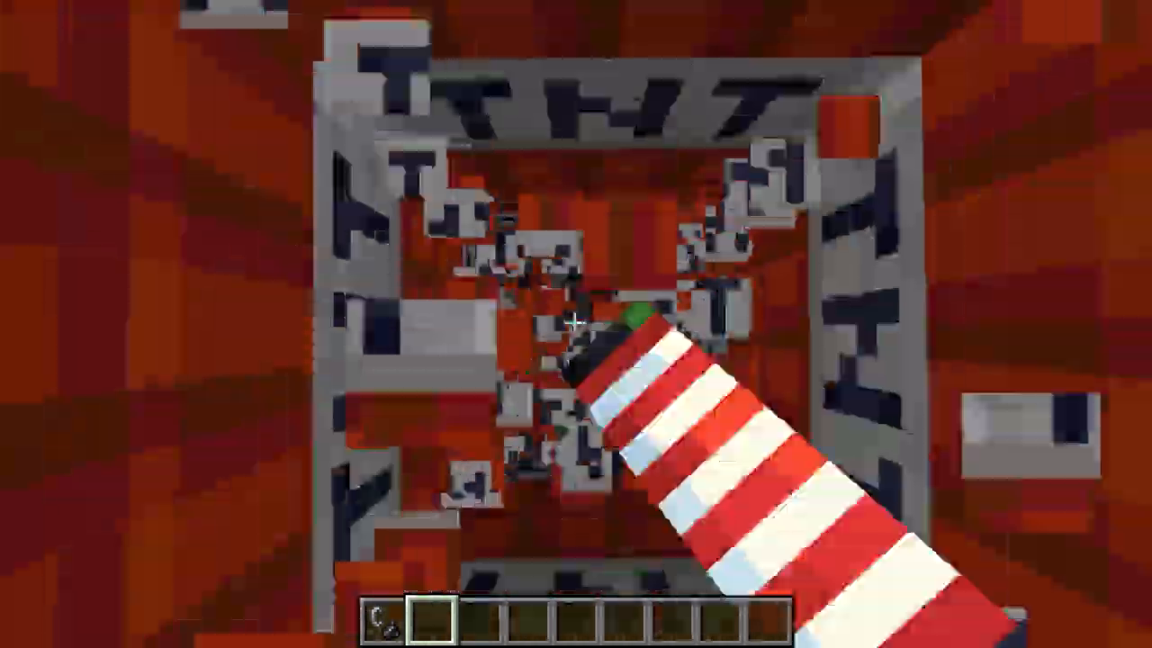
Show the debug overlay (F3) with coordinates while looking down the TNT shaft.
key(F3)
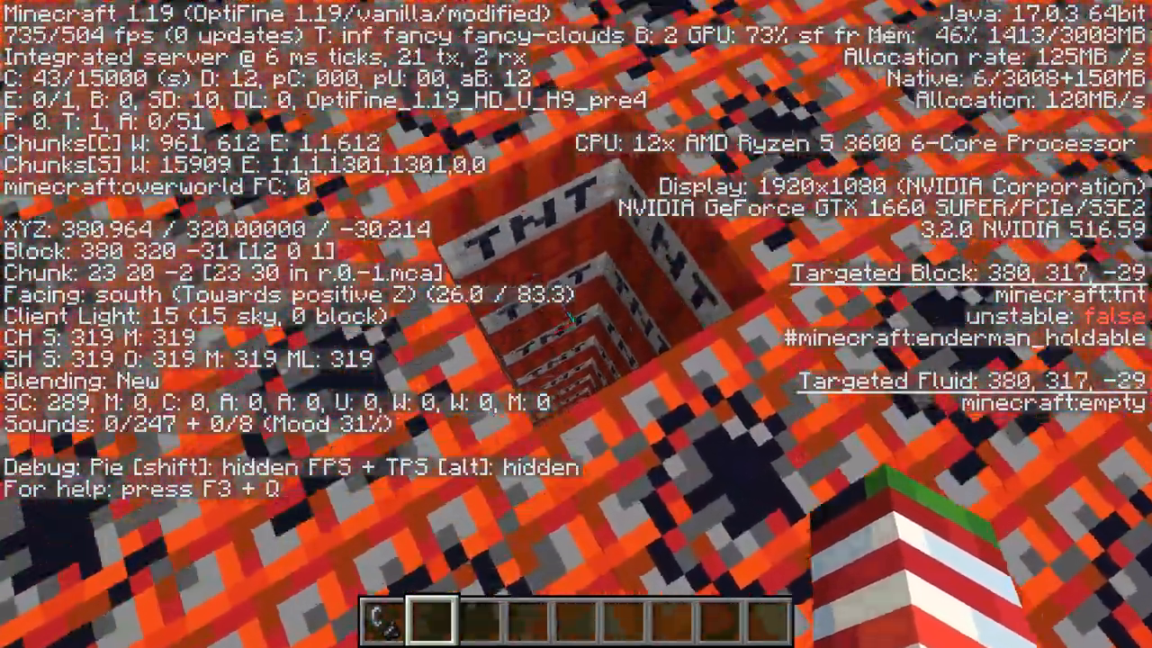
mouse_move(576, 324)
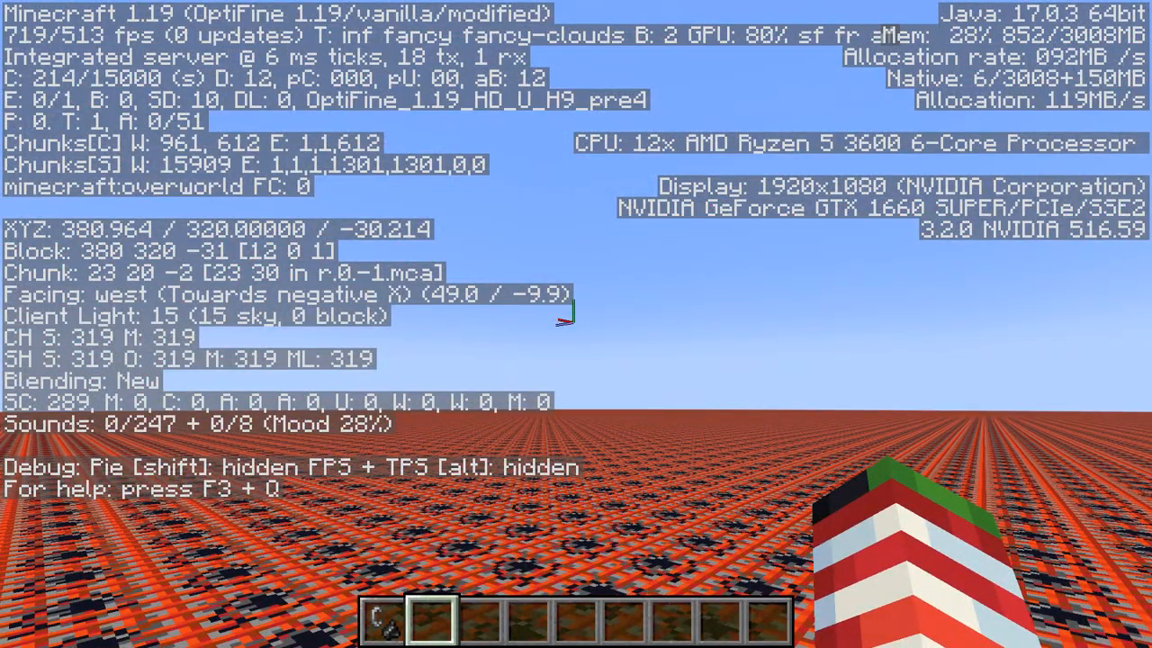